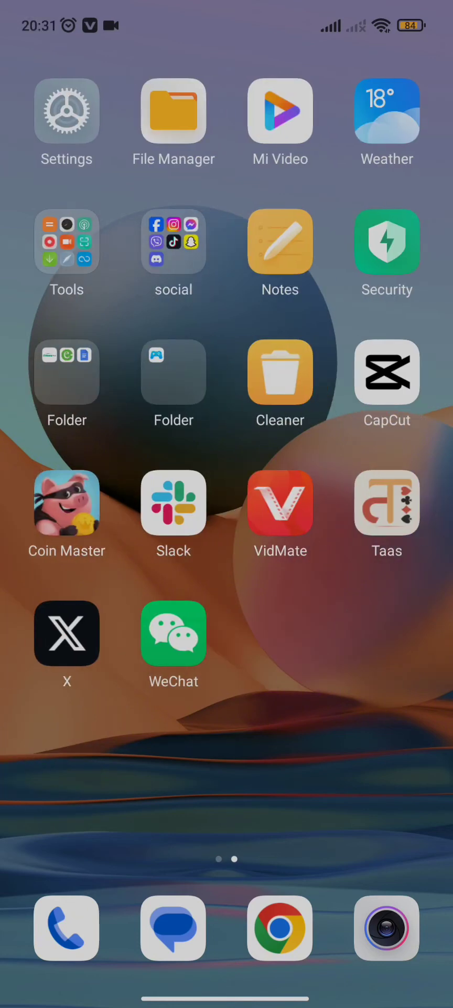
- Launch WeChat from the home screen to reach its password login page
left_click(173, 632)
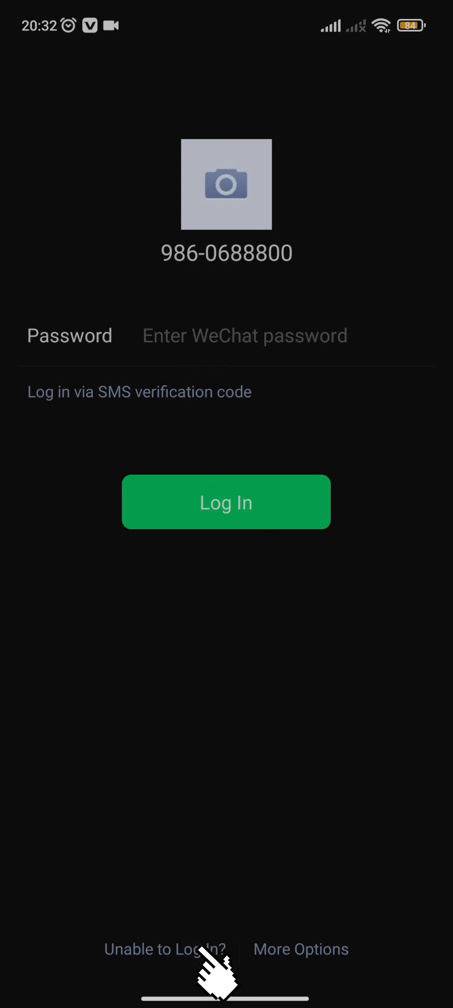
- Start account recovery via 'Unable to Log In?' to reach the Reset Password page
left_click(165, 949)
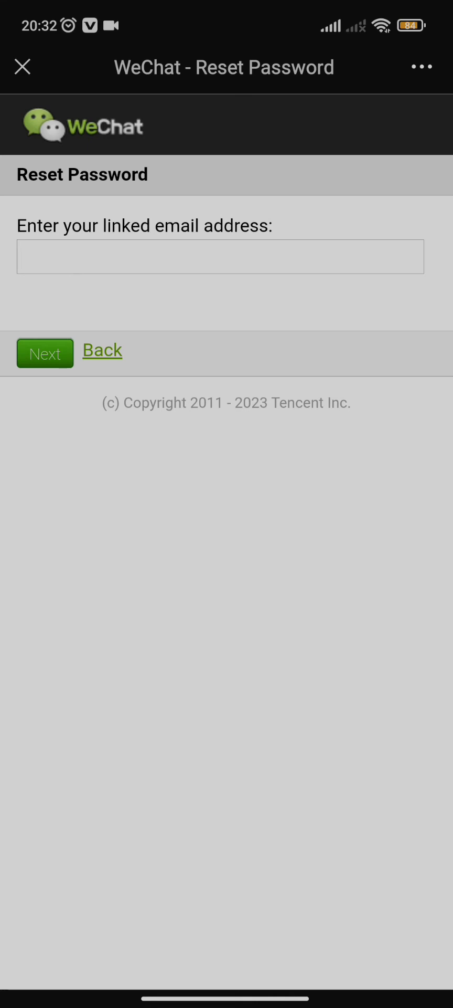
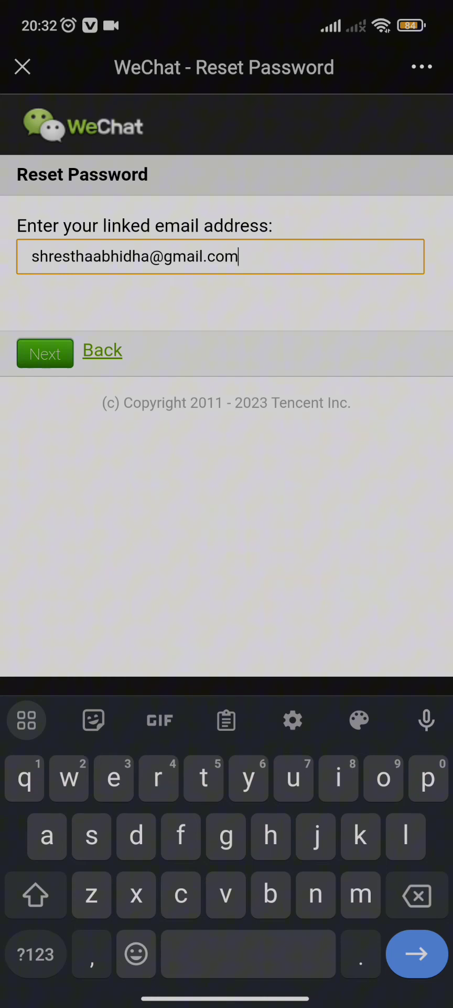
left_click(45, 353)
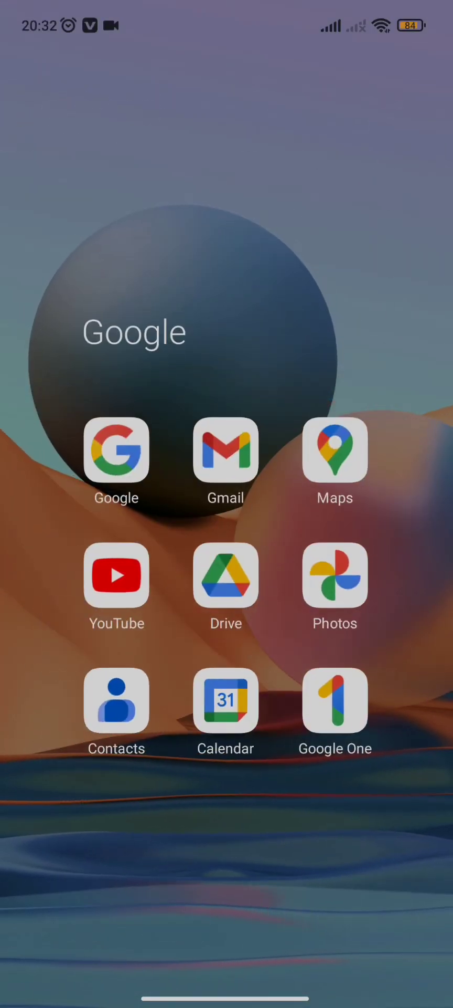
- Open Gmail from the Google folder to show the Primary inbox
left_click(226, 450)
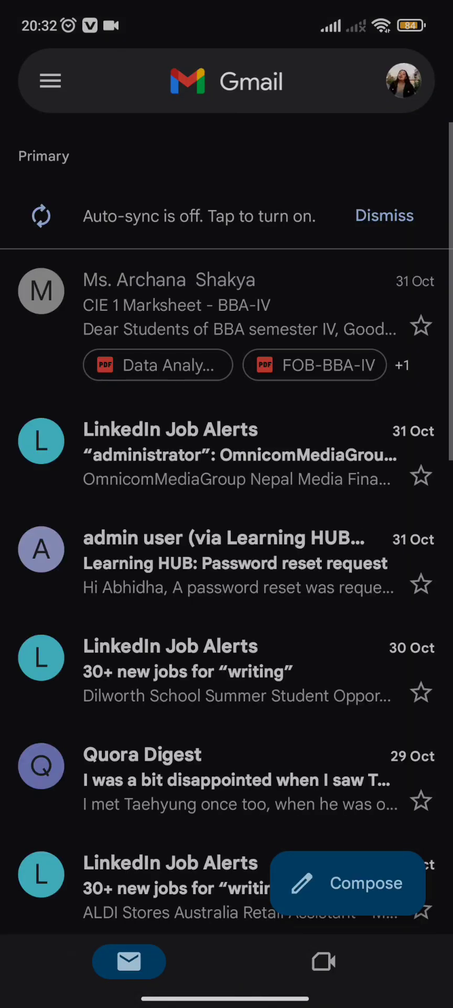